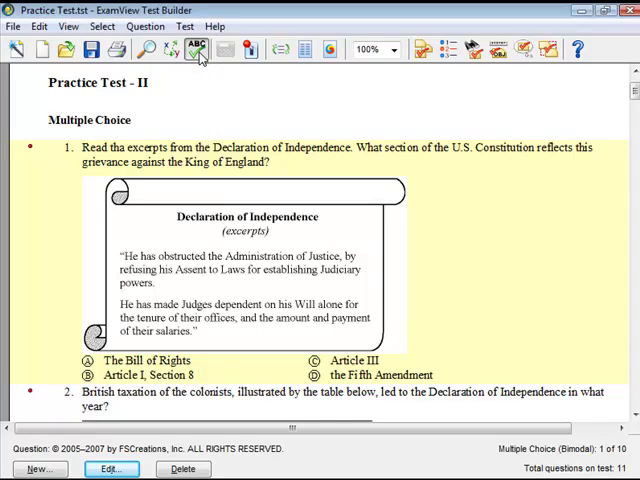
# - Run Spell Check on the practice test and review the suggested corrections
pyautogui.click(196, 50)
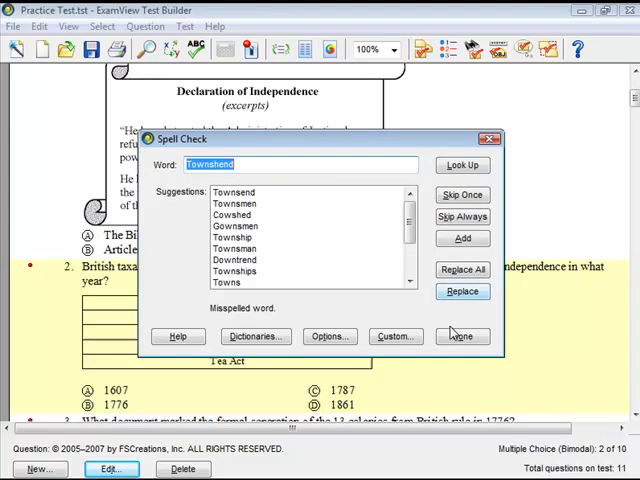
pyautogui.click(460, 336)
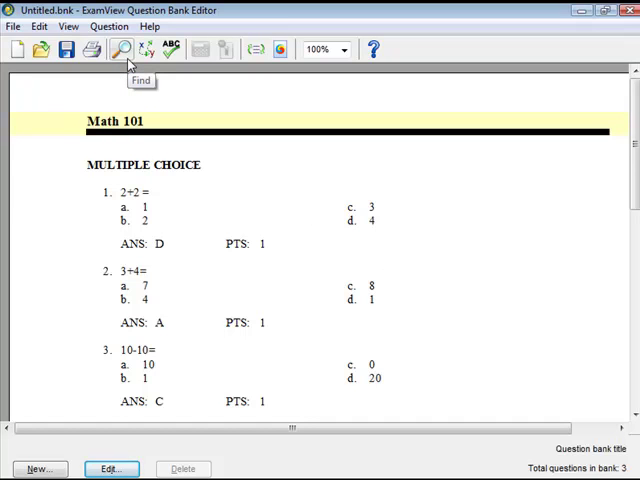
# - Find "10" in the Math 101 bank with the search limited to Questions
pyautogui.click(120, 48)
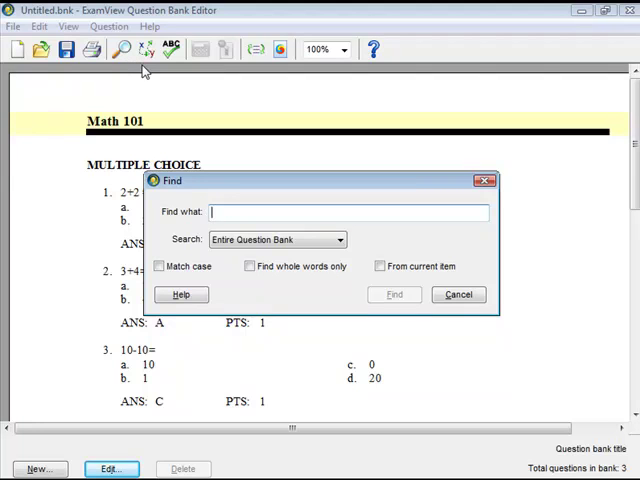
pyautogui.write('10')
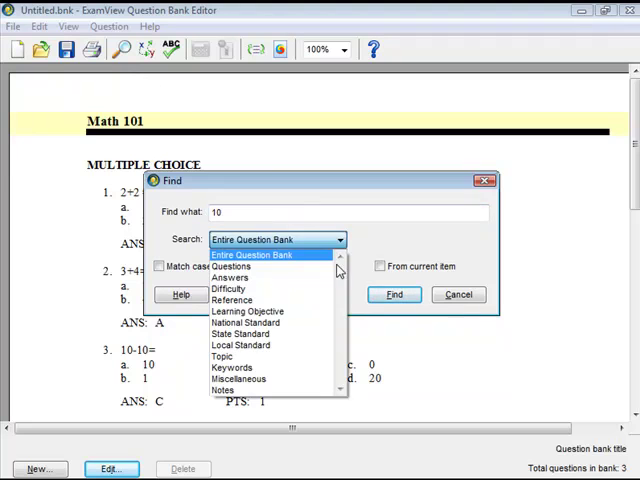
pyautogui.click(230, 266)
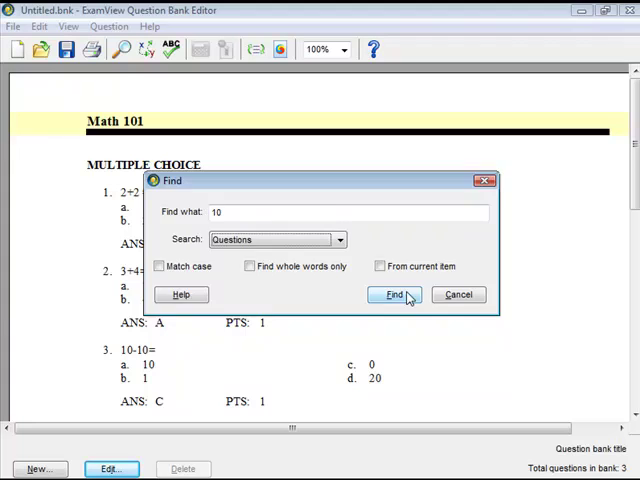
pyautogui.click(392, 294)
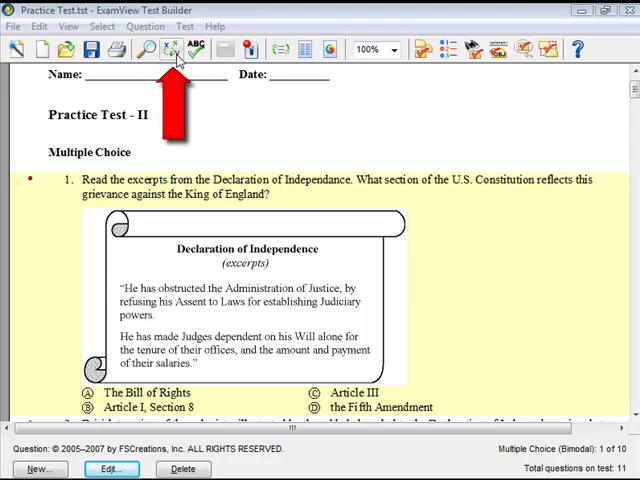
# - Set up a replace of Independance with Independence, searching Questions only
pyautogui.click(172, 50)
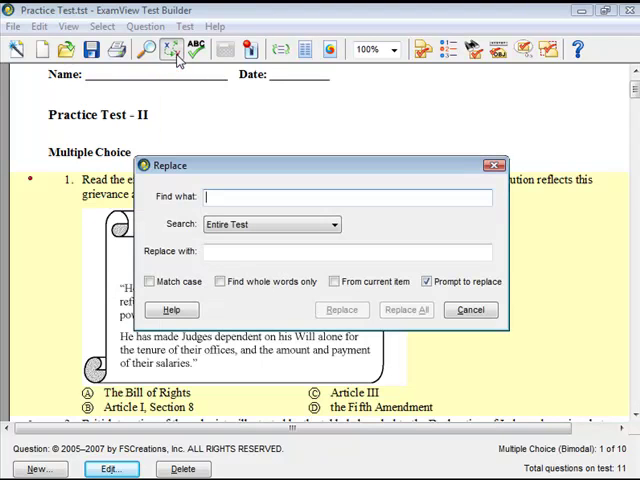
pyautogui.write('Independance')
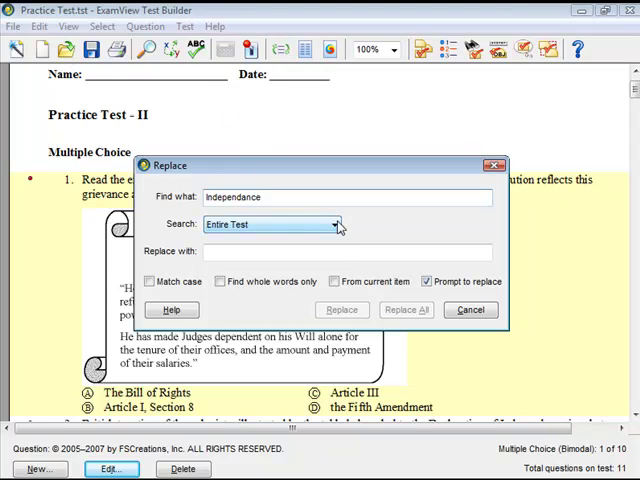
pyautogui.click(334, 224)
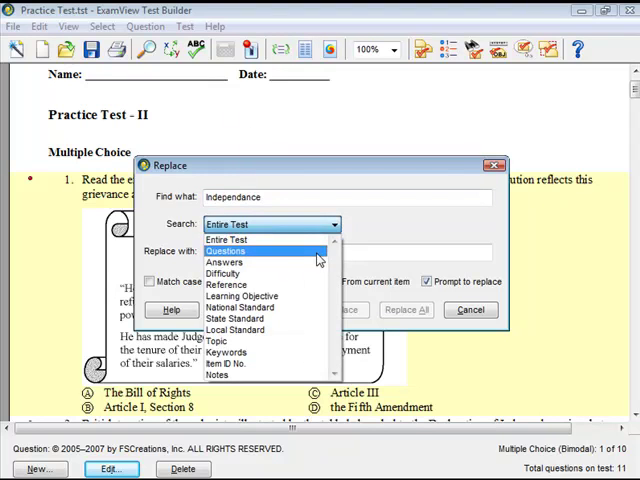
pyautogui.click(224, 252)
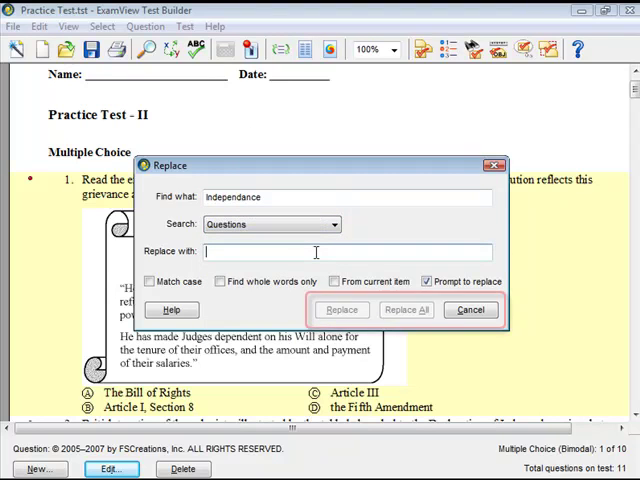
pyautogui.write('Independence')
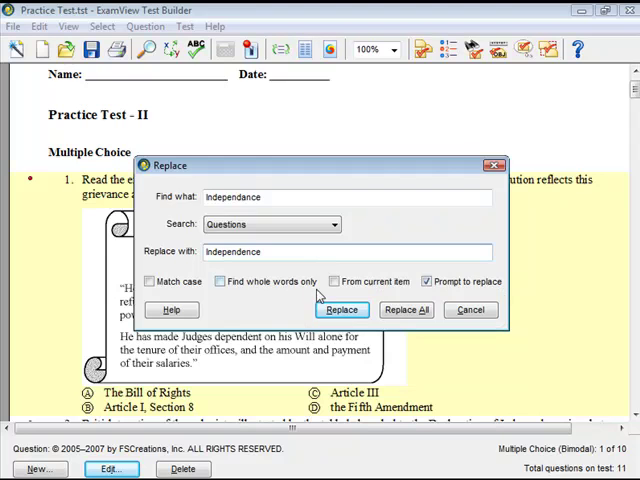
# - Replace the one occurrence, confirming it and acknowledging the replacement count
pyautogui.click(340, 308)
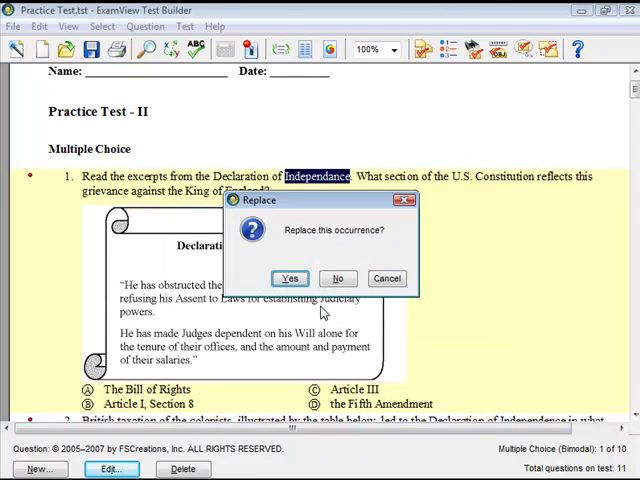
pyautogui.click(290, 278)
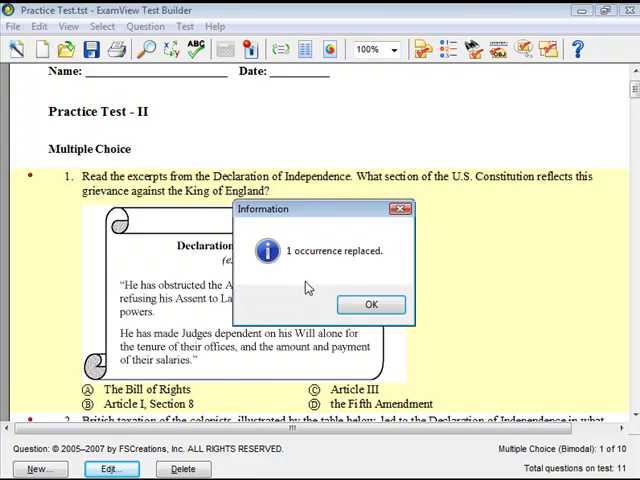
pyautogui.click(370, 304)
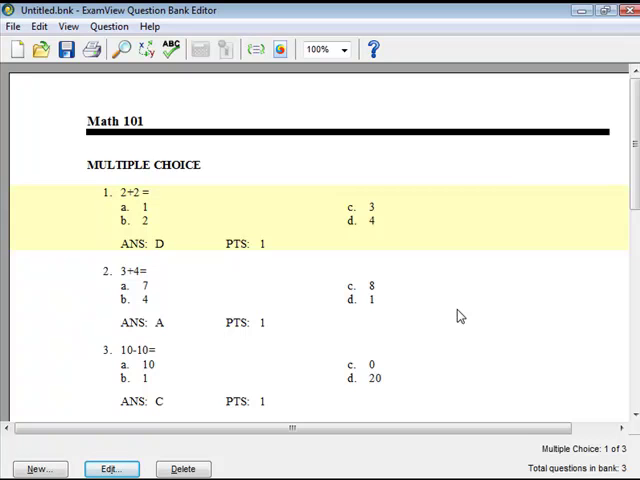
pyautogui.moveTo(168, 152)
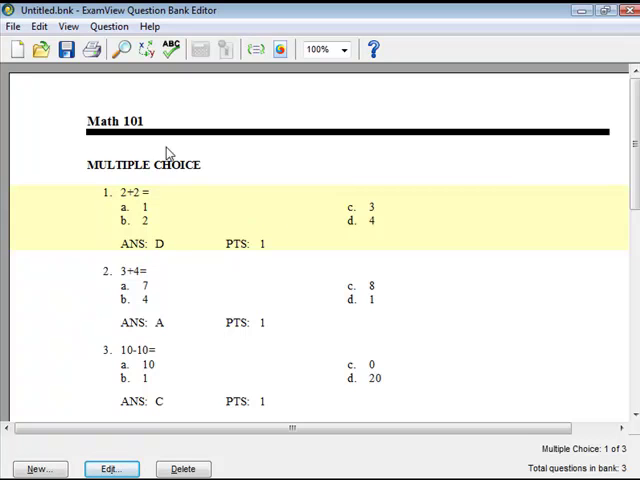
# - Change the 2+2= question's type from multiple choice to Bimodal via Question > Change Type
pyautogui.click(108, 26)
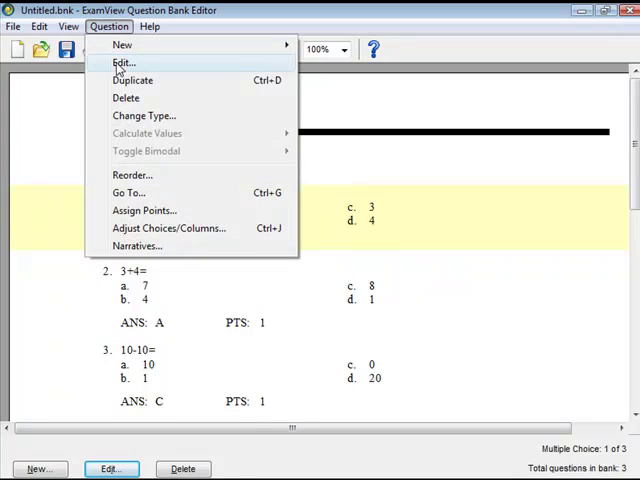
pyautogui.click(144, 116)
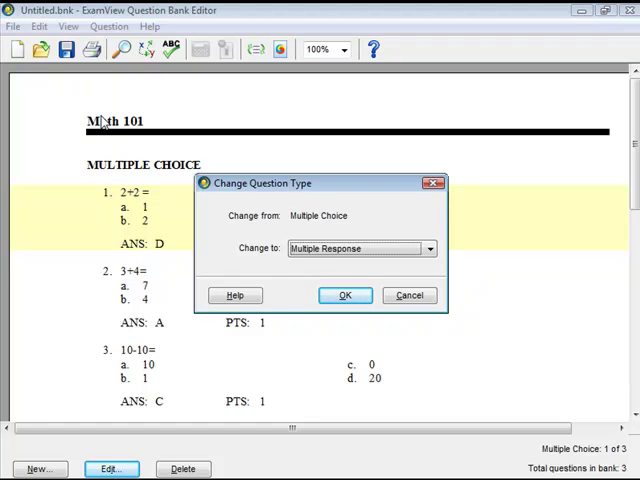
pyautogui.moveTo(416, 222)
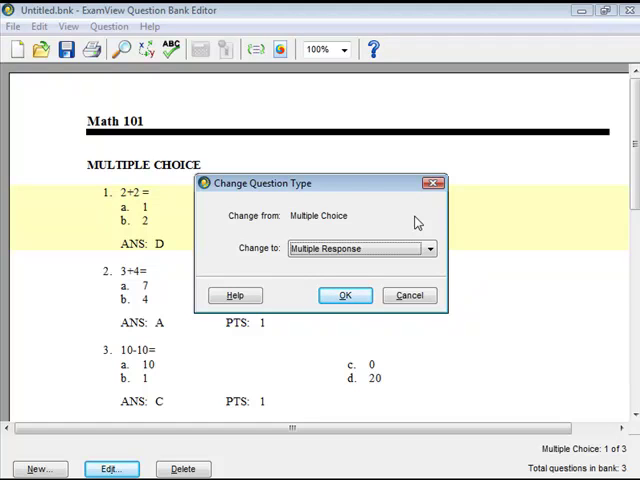
pyautogui.click(428, 248)
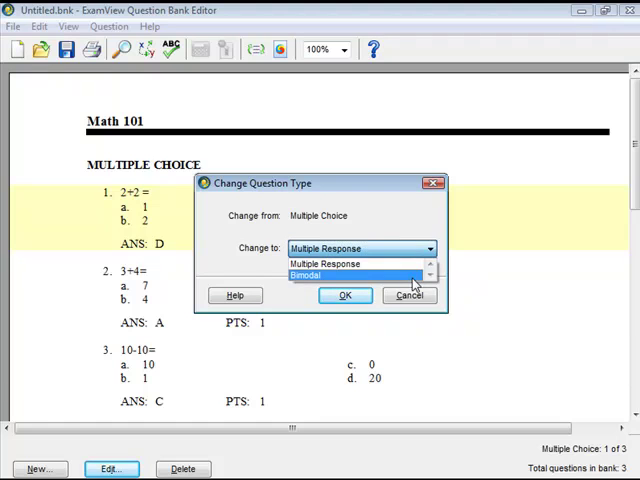
pyautogui.click(304, 276)
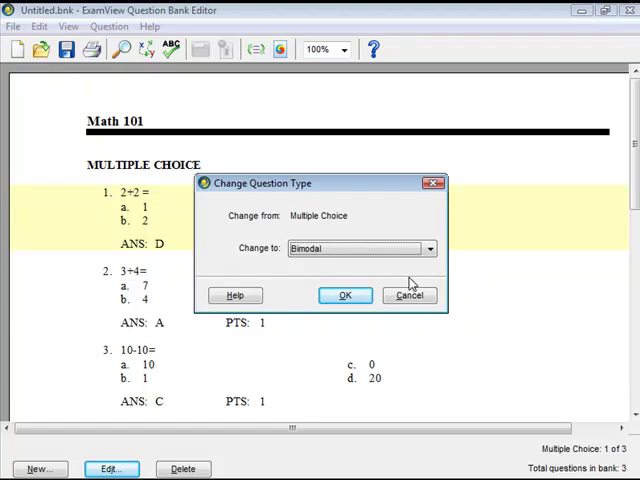
pyautogui.click(344, 294)
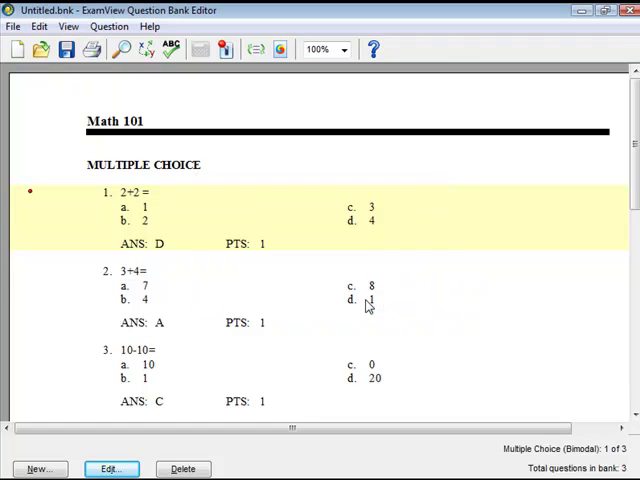